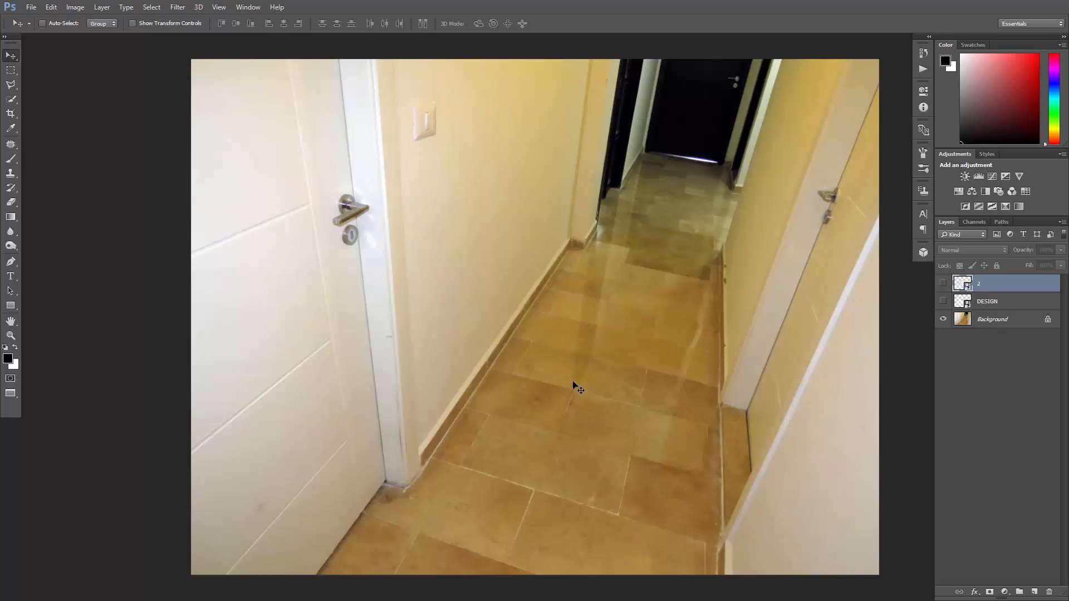
pyautogui.moveTo(578, 373)
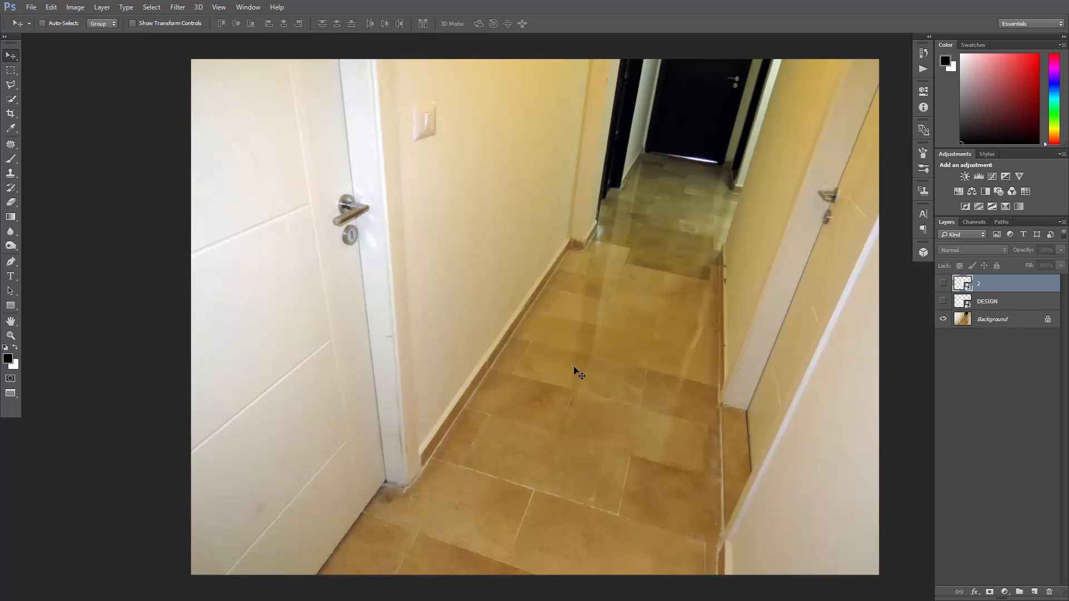
pyautogui.moveTo(558, 182)
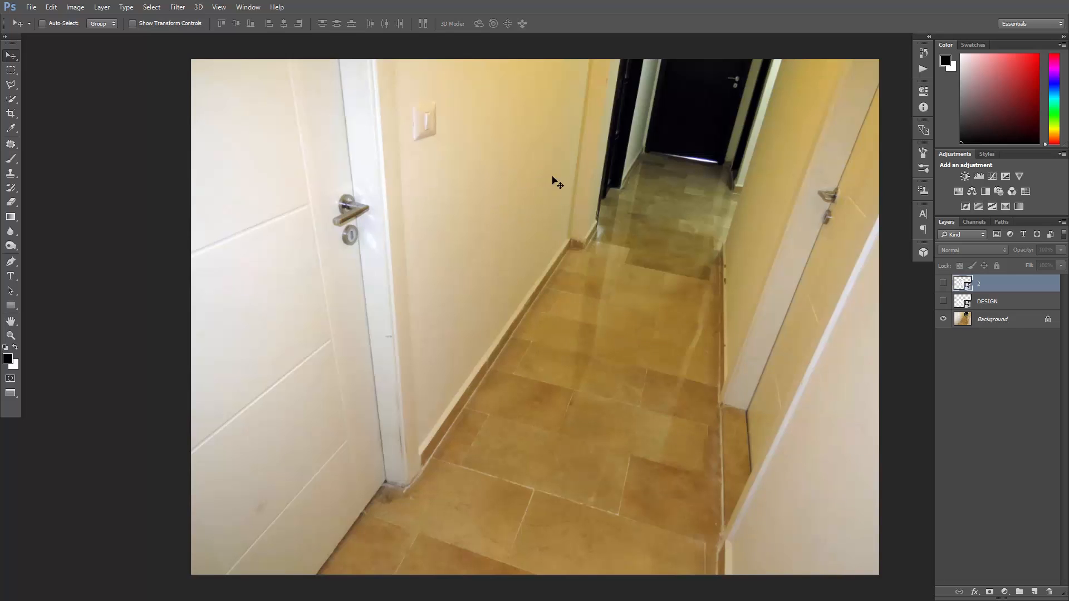
pyautogui.moveTo(594, 402)
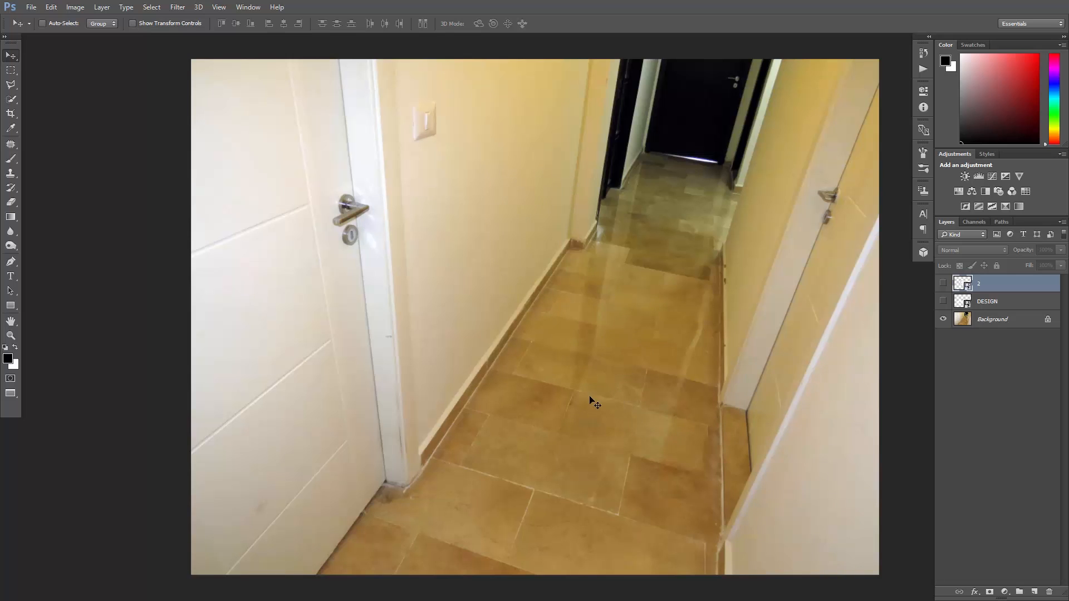
# Reveal the 2 logo layer, copy its contents, and hide it again.
pyautogui.click(944, 303)
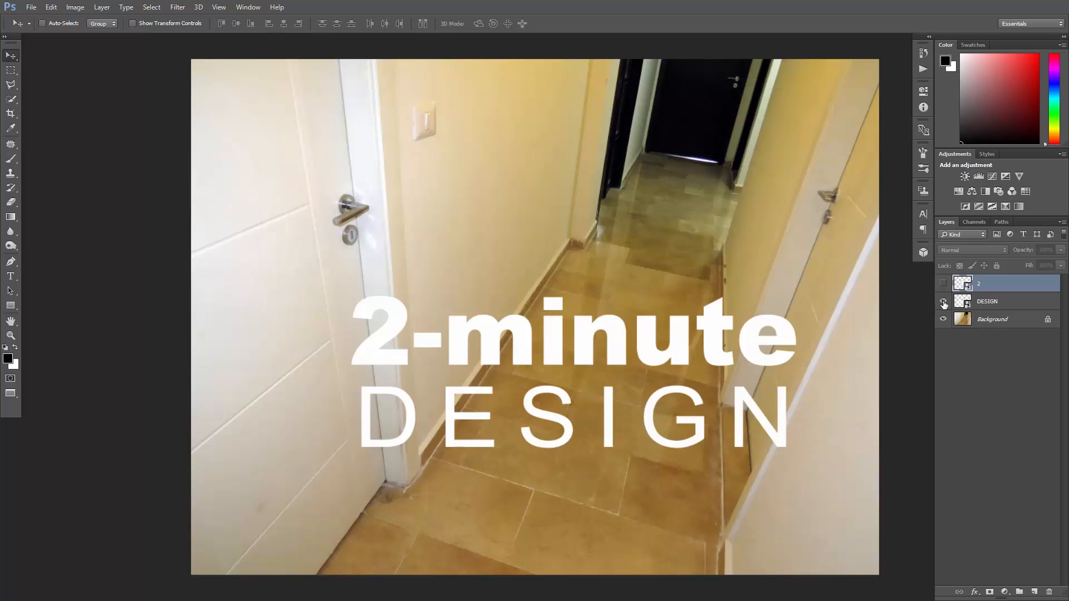
pyautogui.click(943, 302)
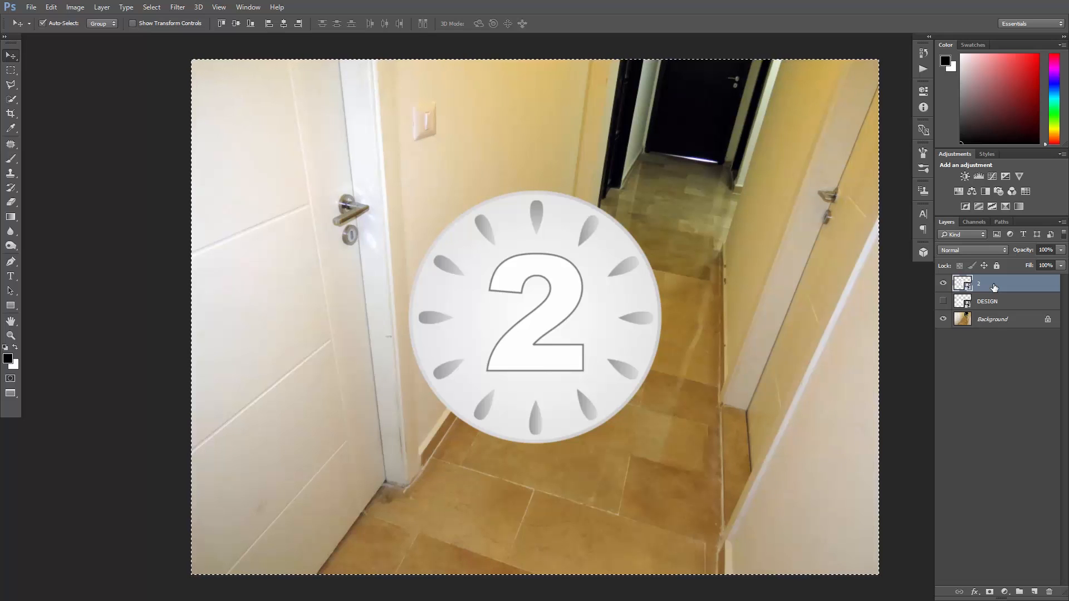
pyautogui.click(944, 283)
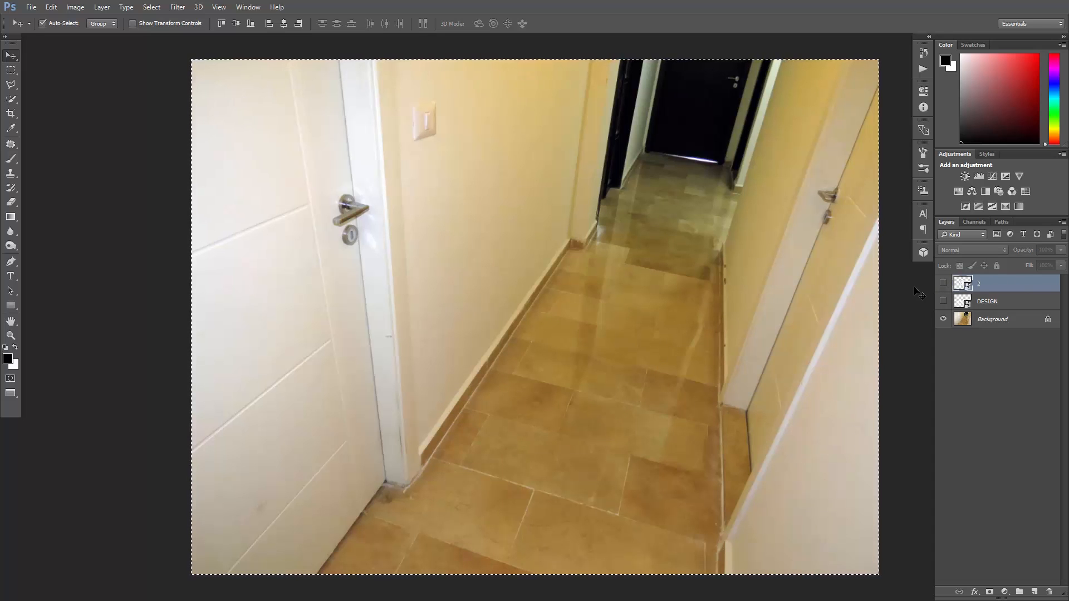
# Add a new empty layer and rename it 'logo'.
pyautogui.click(1034, 592)
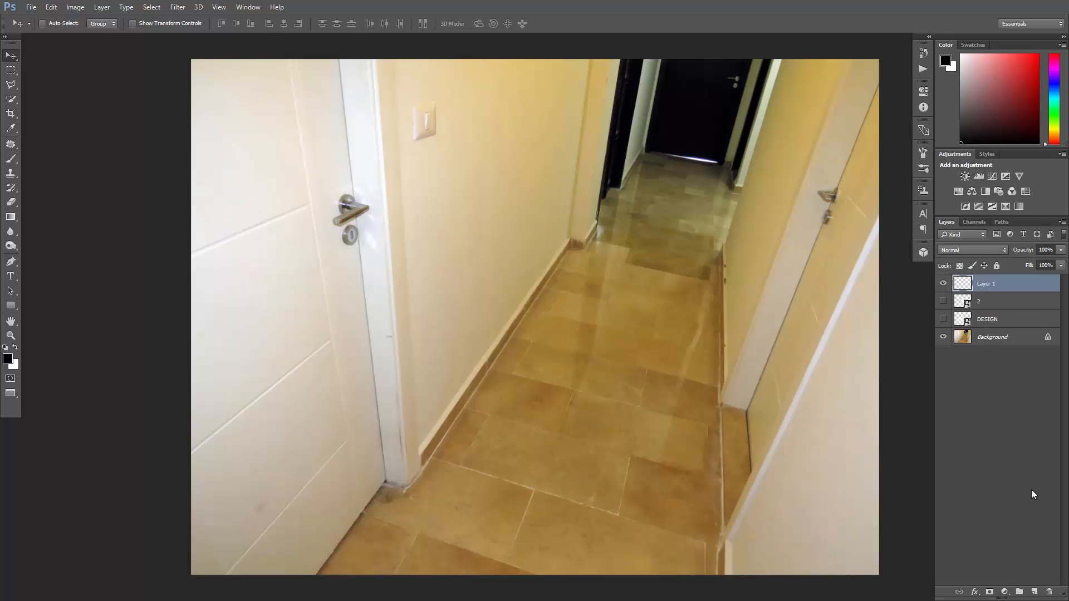
pyautogui.doubleClick(987, 283)
pyautogui.write('logo')
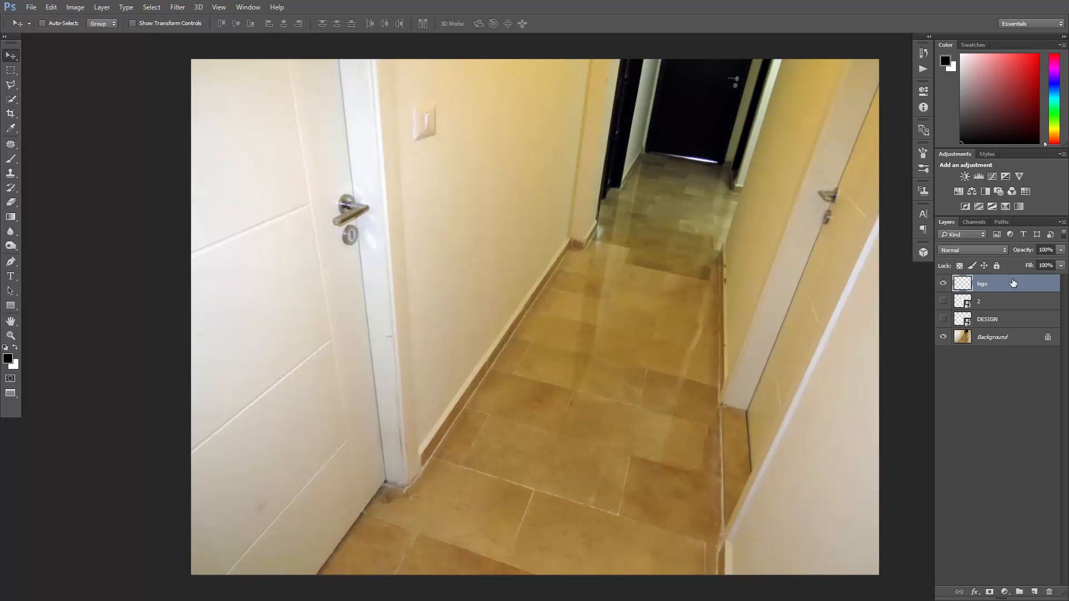
pyautogui.click(177, 7)
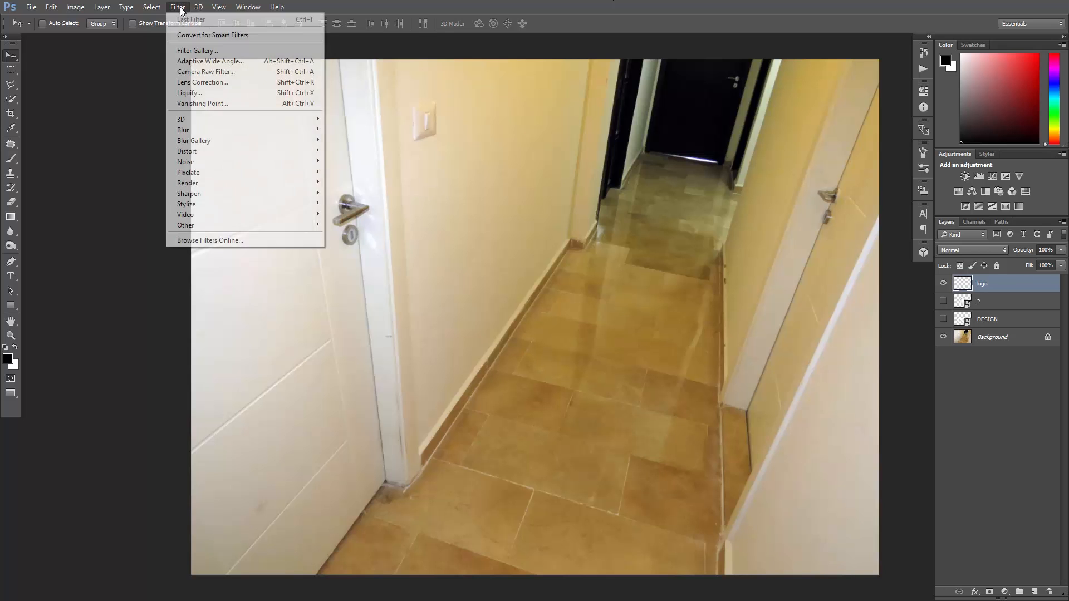
# In Vanishing Point, mark the floor plane's corners and reduce its grid size.
pyautogui.click(201, 103)
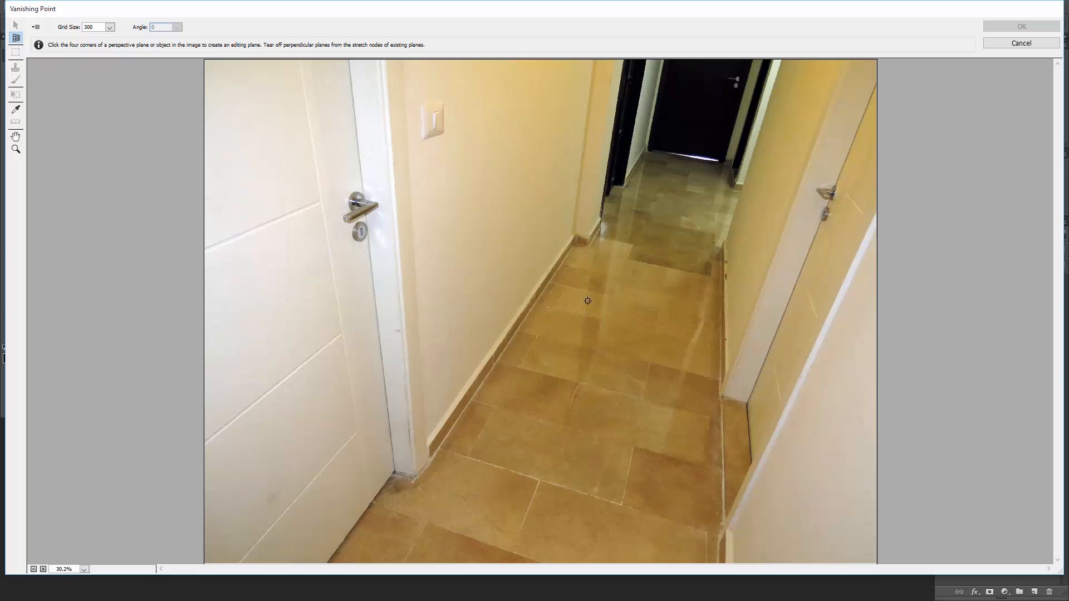
pyautogui.moveTo(576, 246)
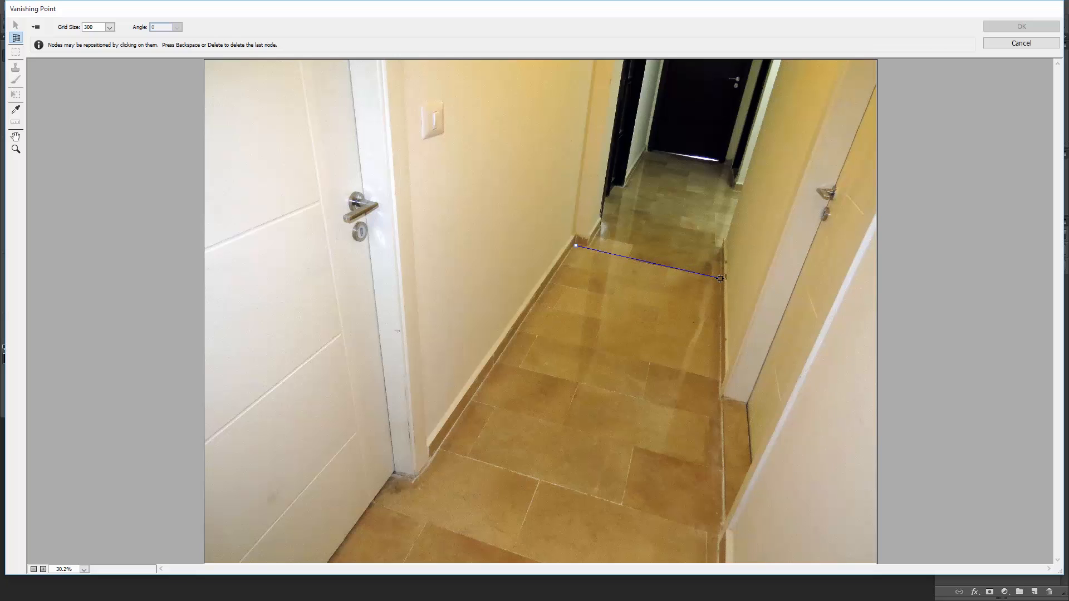
pyautogui.click(721, 538)
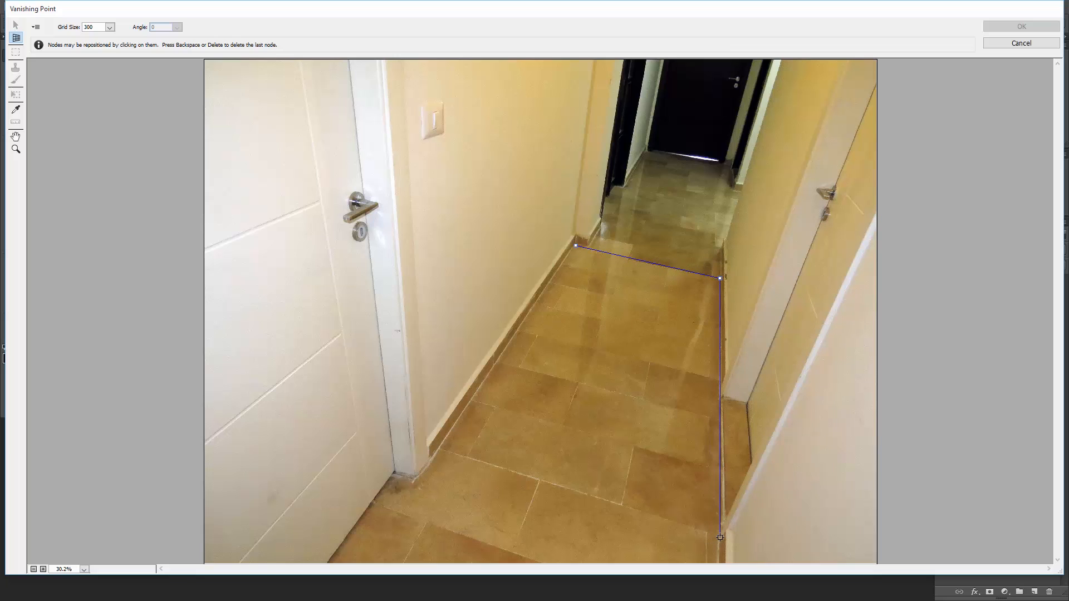
pyautogui.click(15, 25)
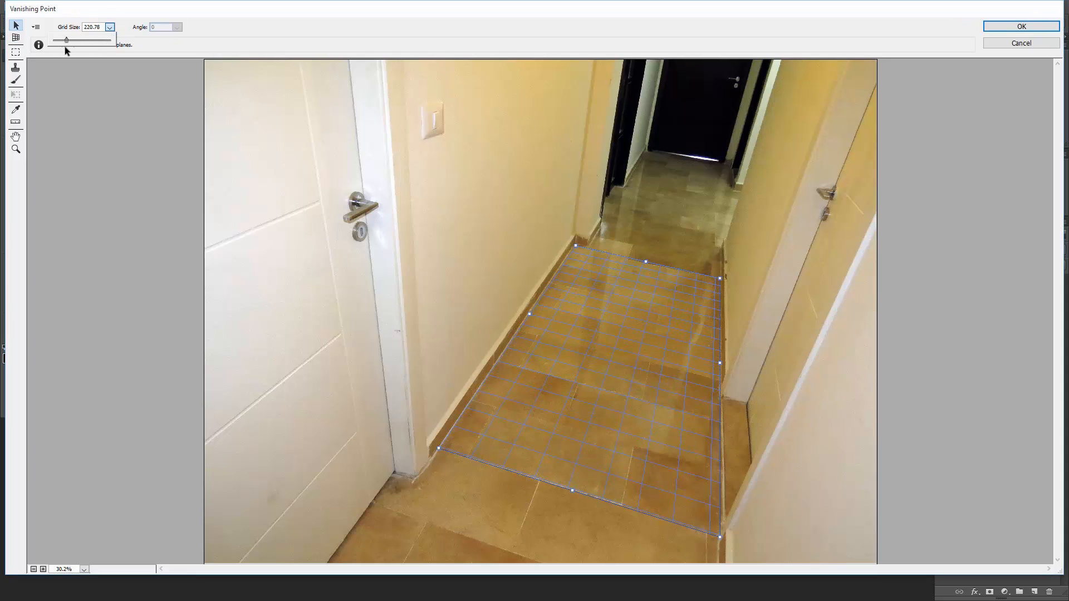
pyautogui.click(16, 150)
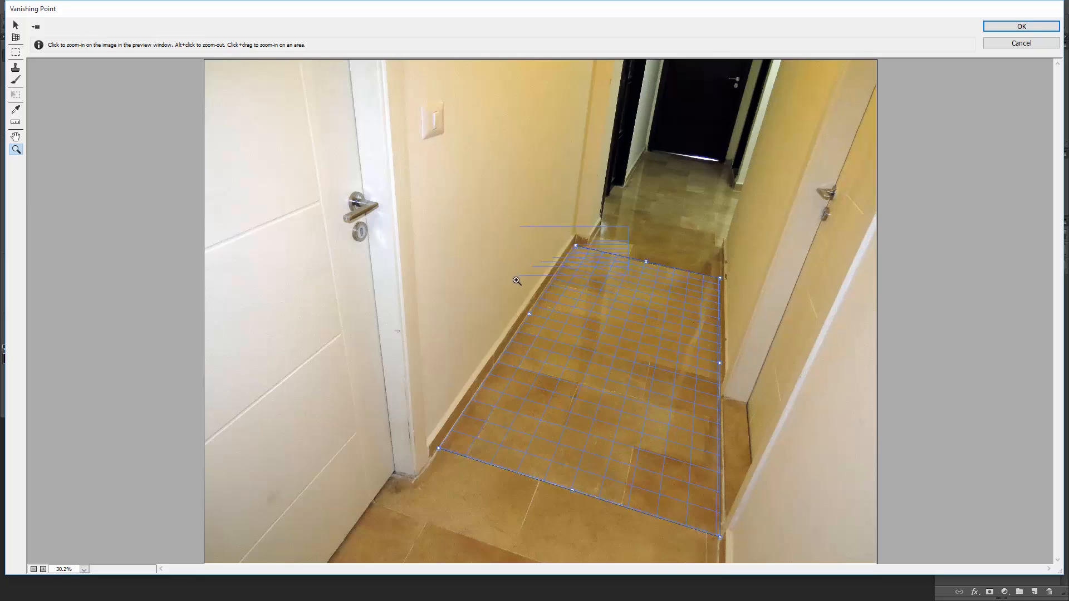
pyautogui.click(517, 281)
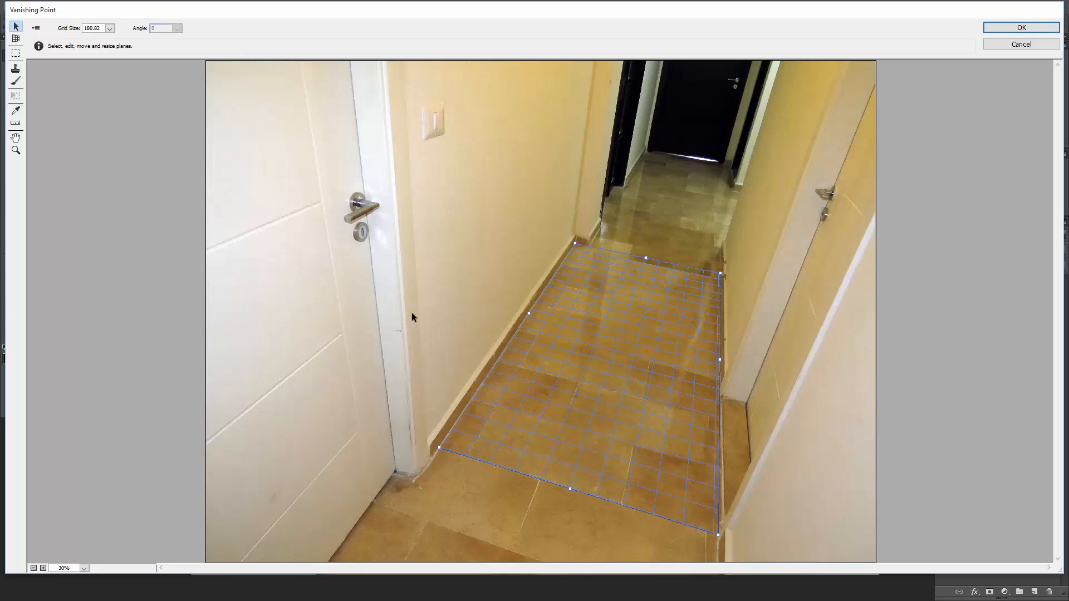
pyautogui.moveTo(613, 364)
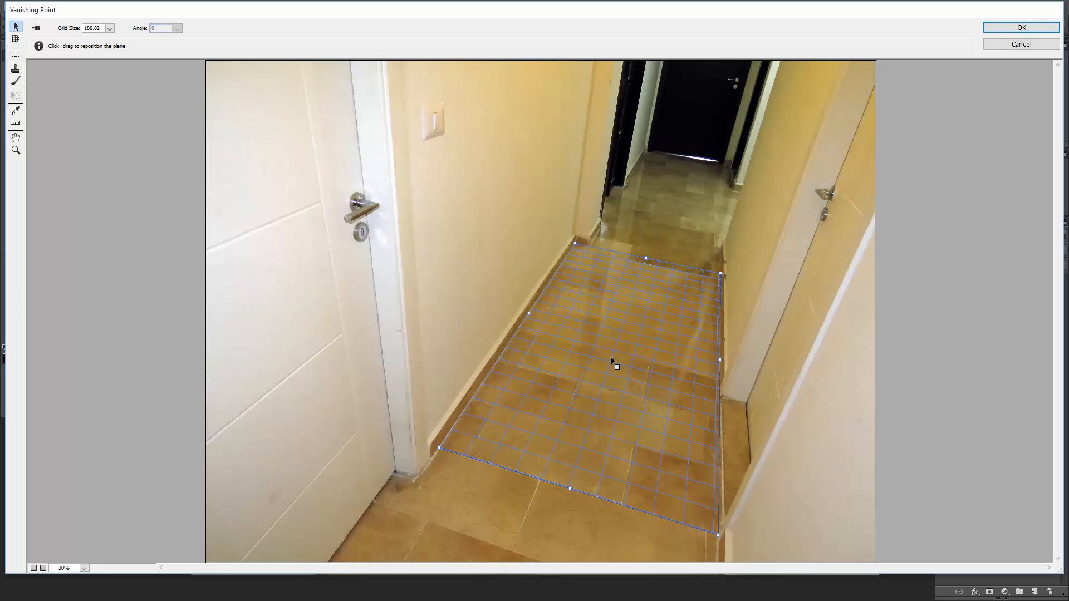
pyautogui.moveTo(16, 27)
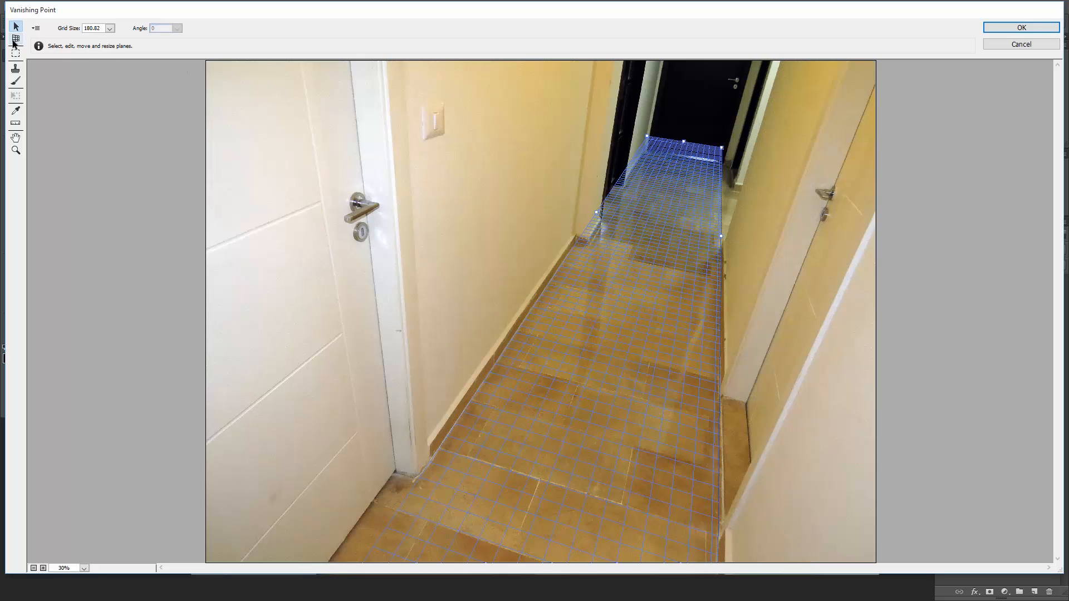
# Tear a 90° wall plane up from the floor plane's left edge.
pyautogui.click(15, 55)
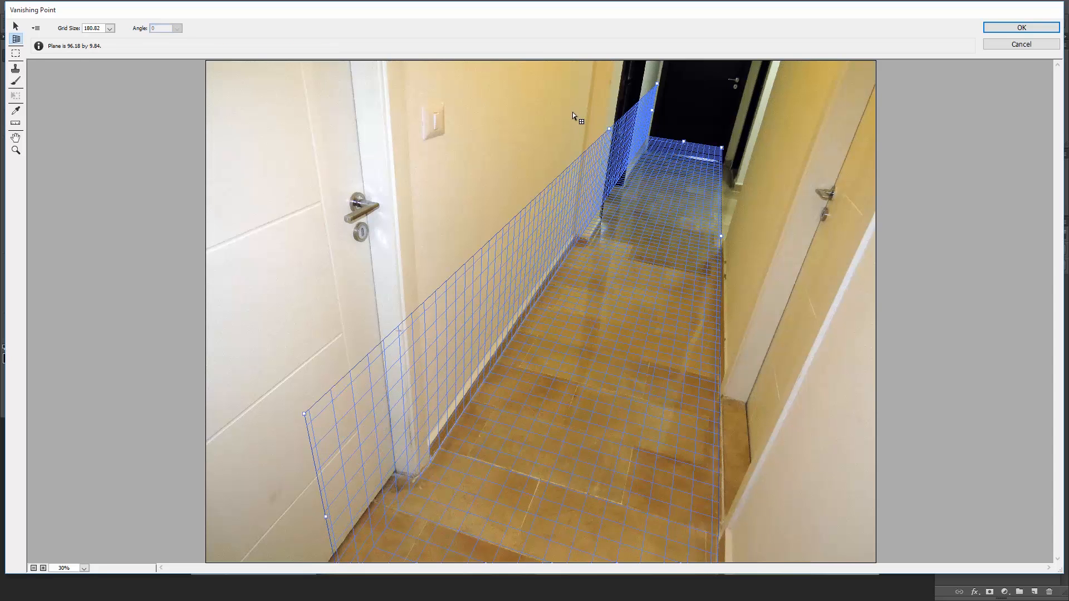
pyautogui.moveTo(302, 395); pyautogui.dragTo(266, 231)
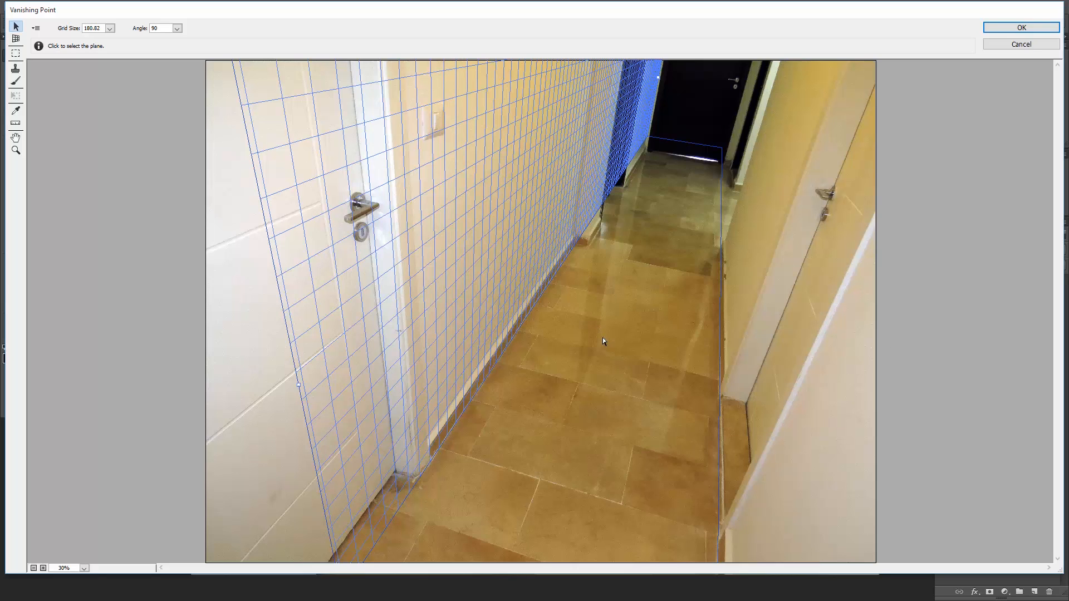
pyautogui.moveTo(606, 365)
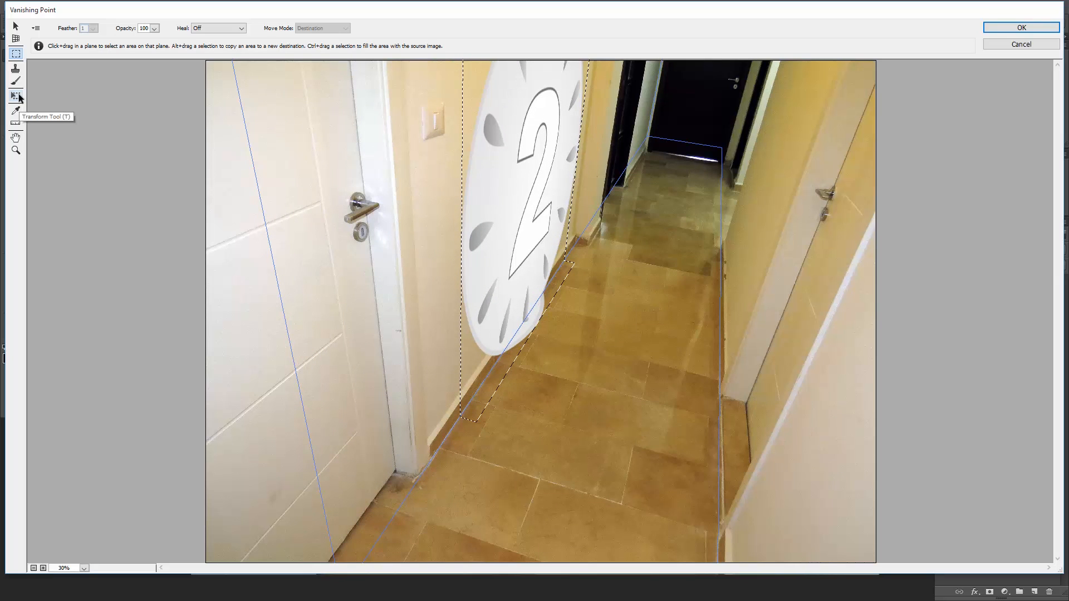
# Scale the pasted logo on the wall plane and apply the Vanishing Point filter.
pyautogui.click(16, 96)
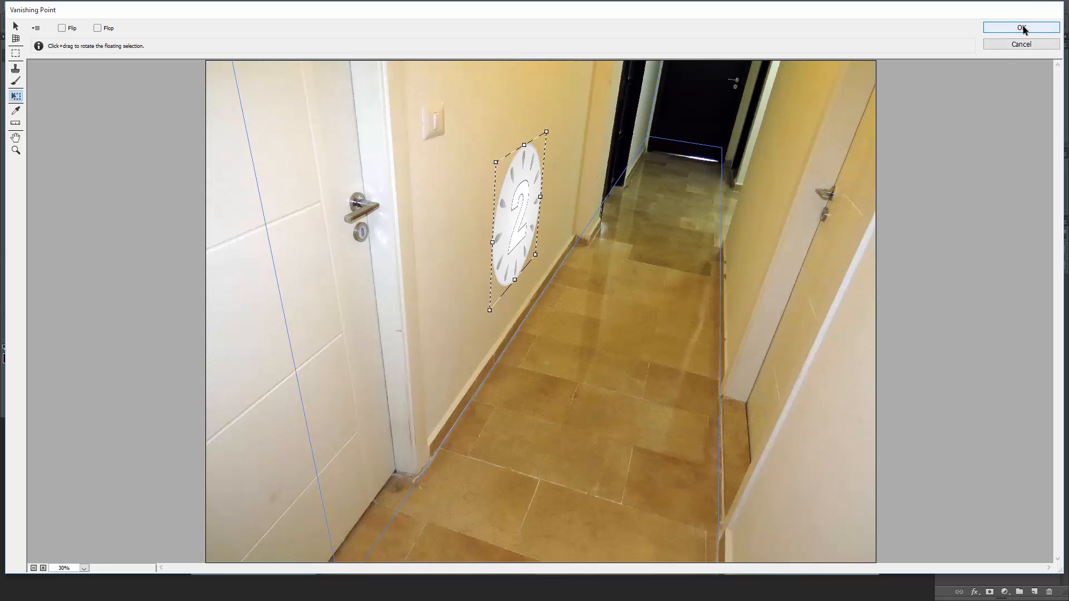
pyautogui.click(1021, 28)
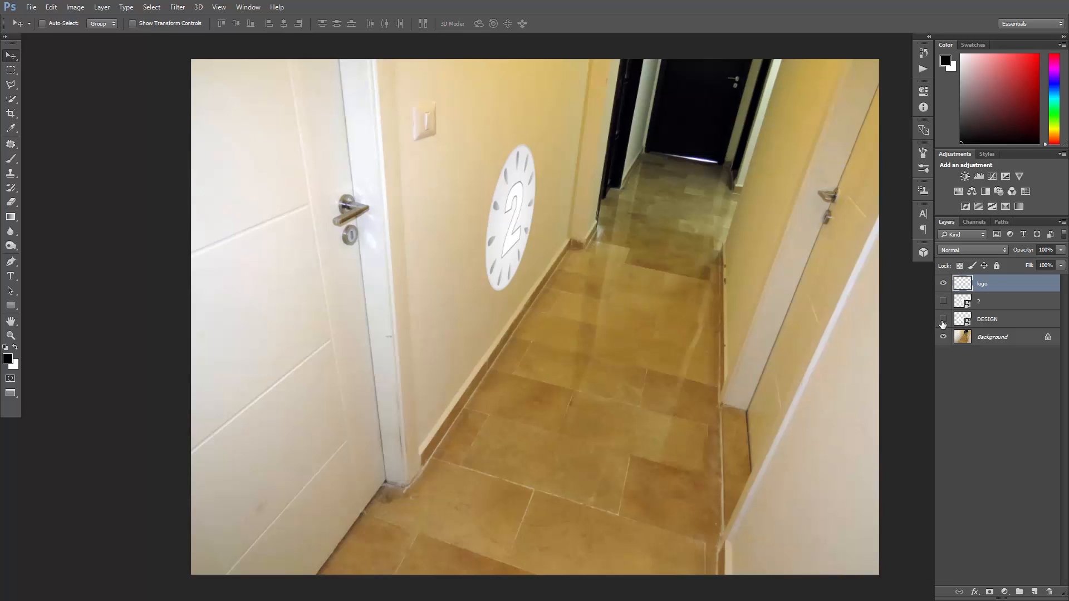
# Show the DESIGN layer, copy it, hide it, and add a new layer named 'text'.
pyautogui.click(943, 319)
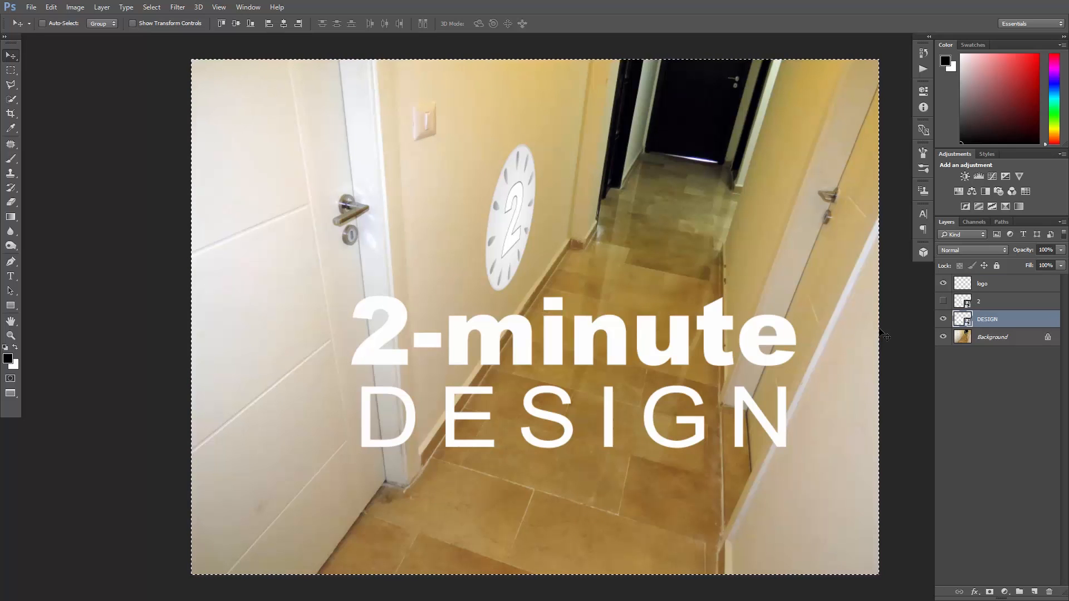
pyautogui.click(42, 22)
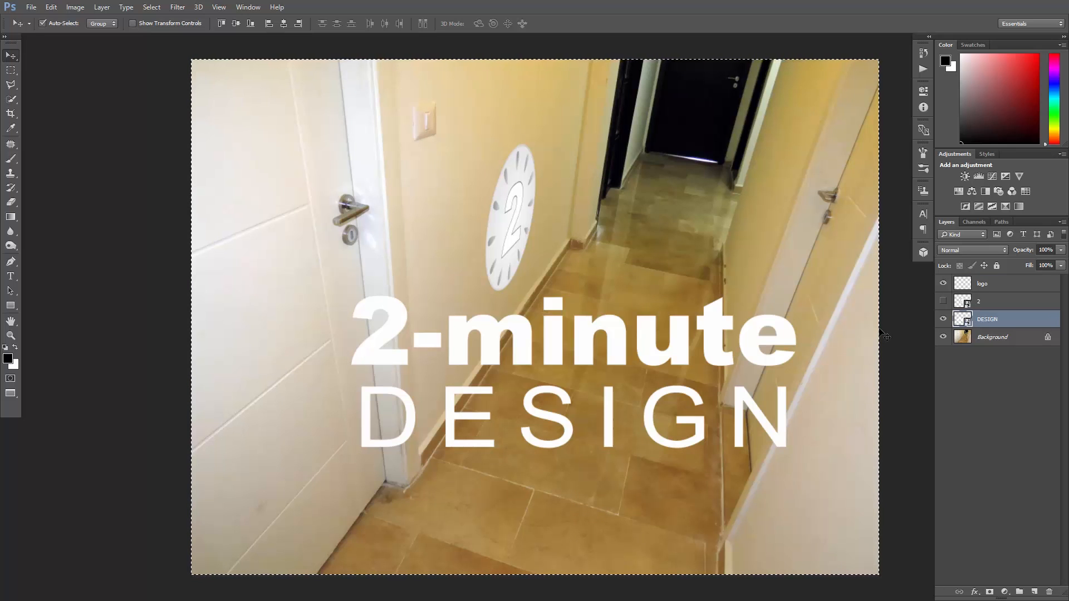
pyautogui.click(943, 319)
pyautogui.write('text')
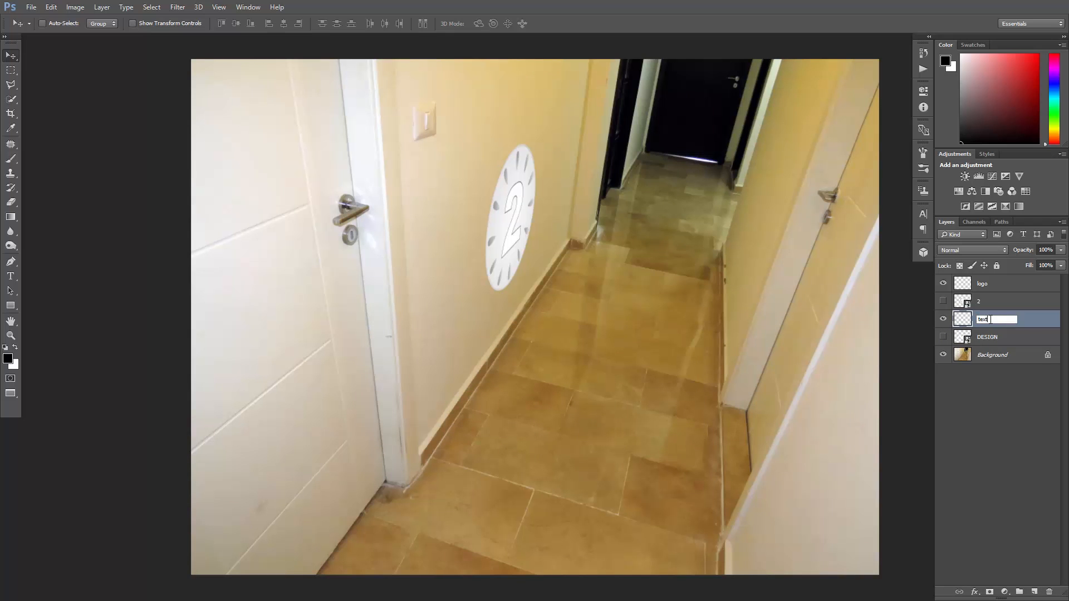
pyautogui.click(177, 7)
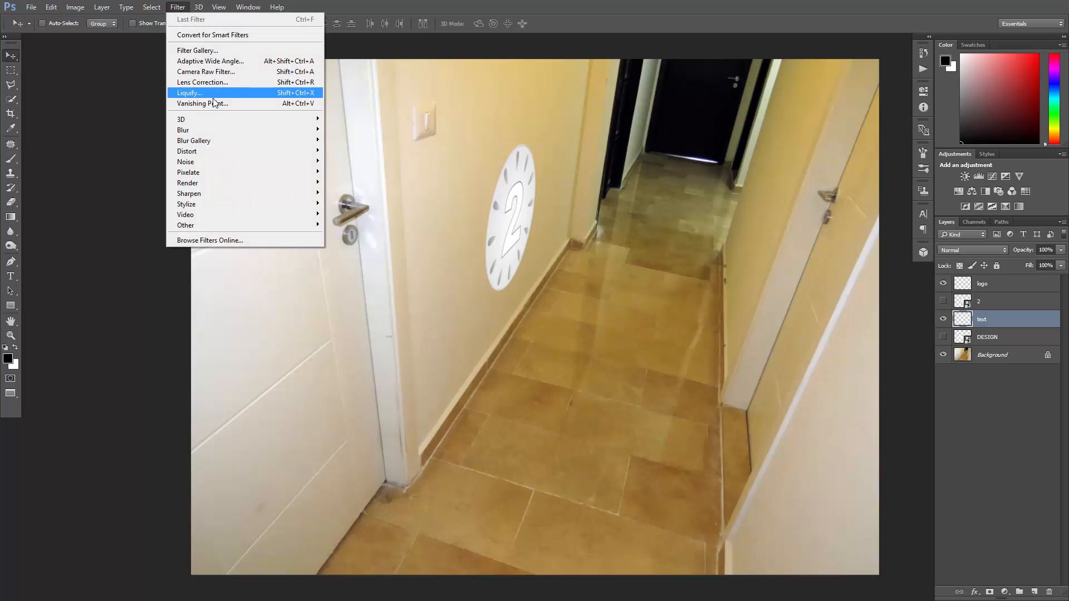
# Paste the DESIGN title onto the floor plane, scale it, and apply Vanishing Point.
pyautogui.click(202, 103)
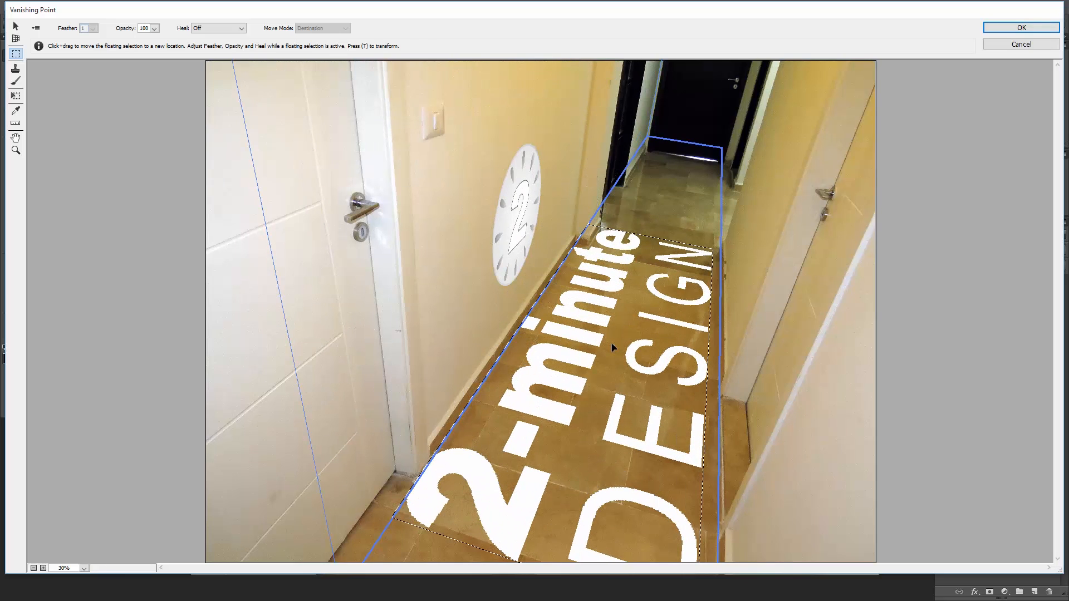
pyautogui.press('t')
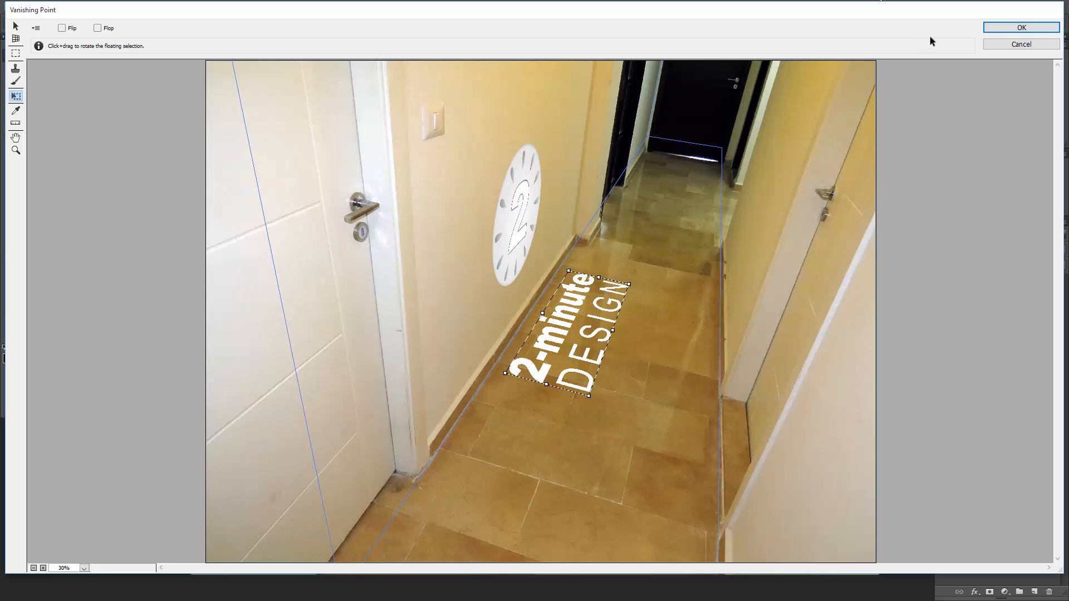
pyautogui.click(1020, 27)
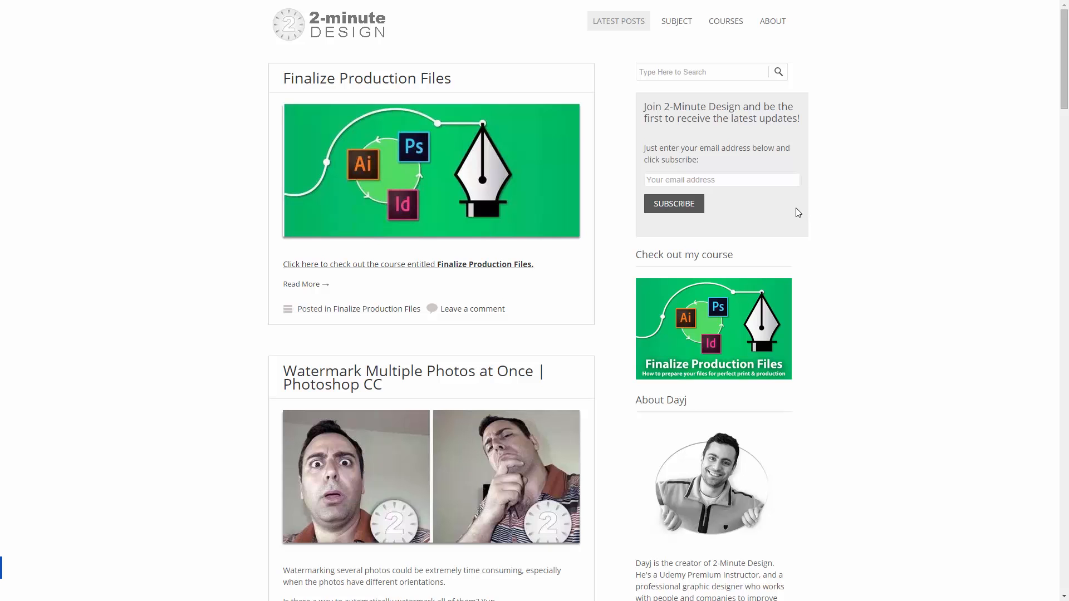
pyautogui.click(720, 180)
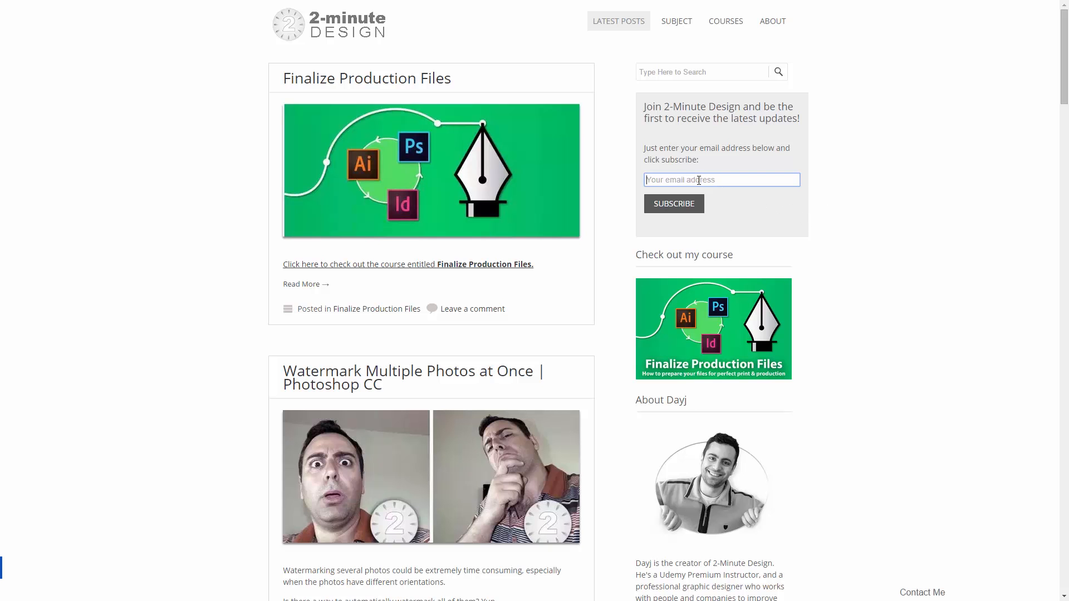